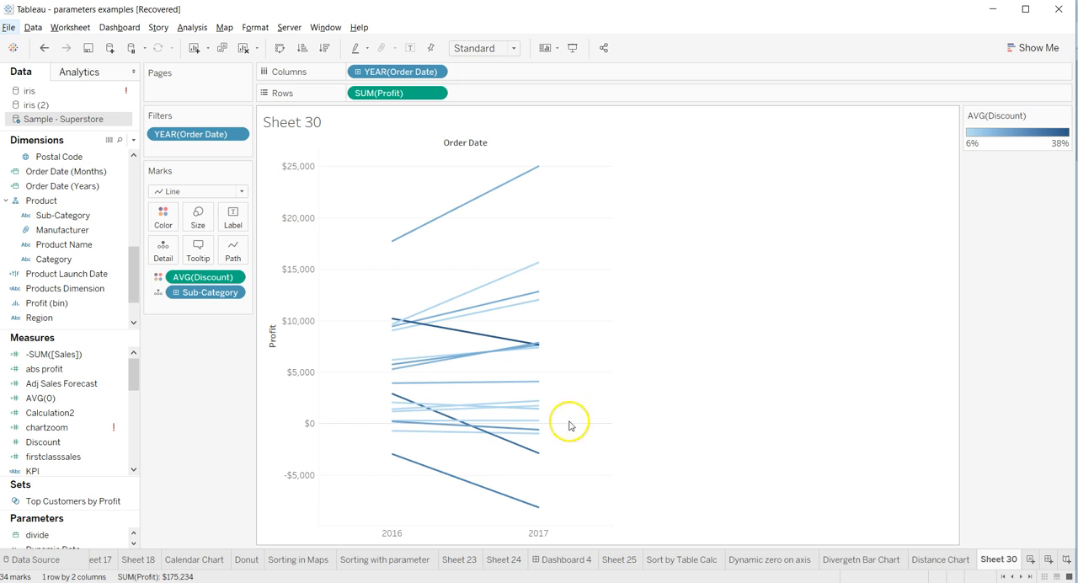
mouse_move(474, 317)
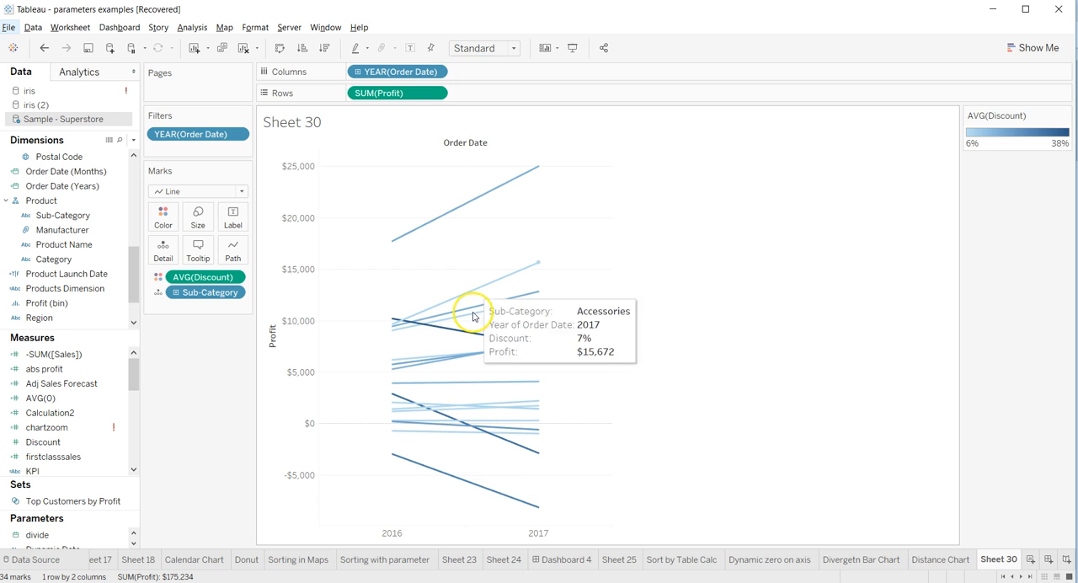
mouse_move(465, 421)
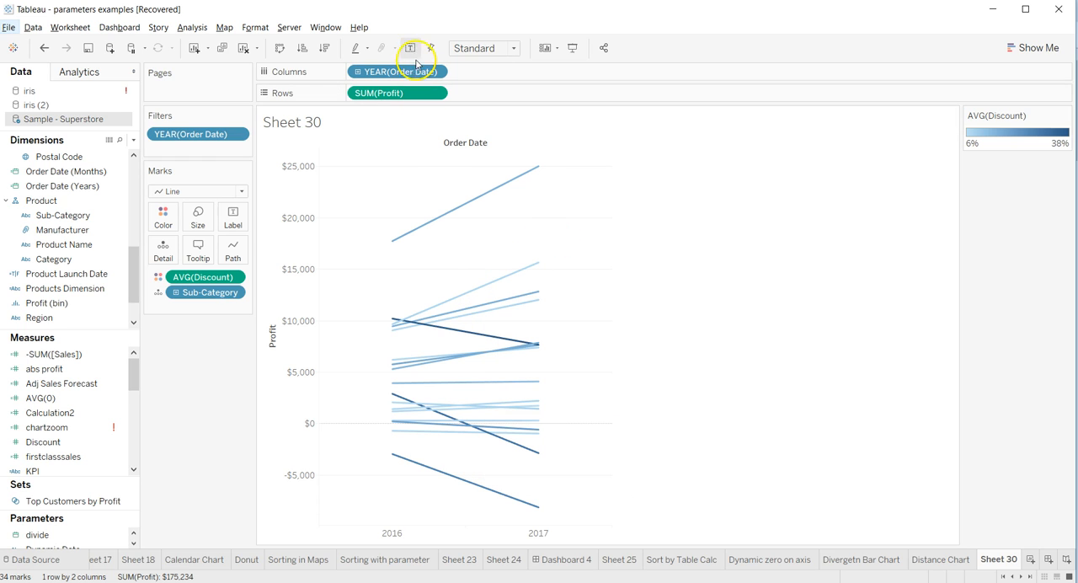
mouse_move(411, 47)
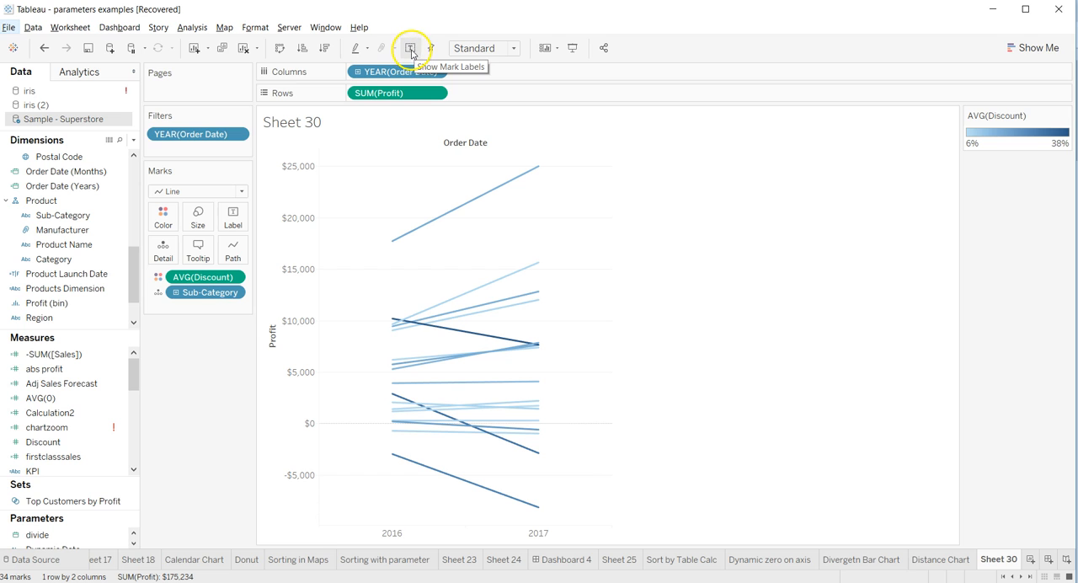
Toggle profit mark labels on for all lines, then off again
left_click(411, 47)
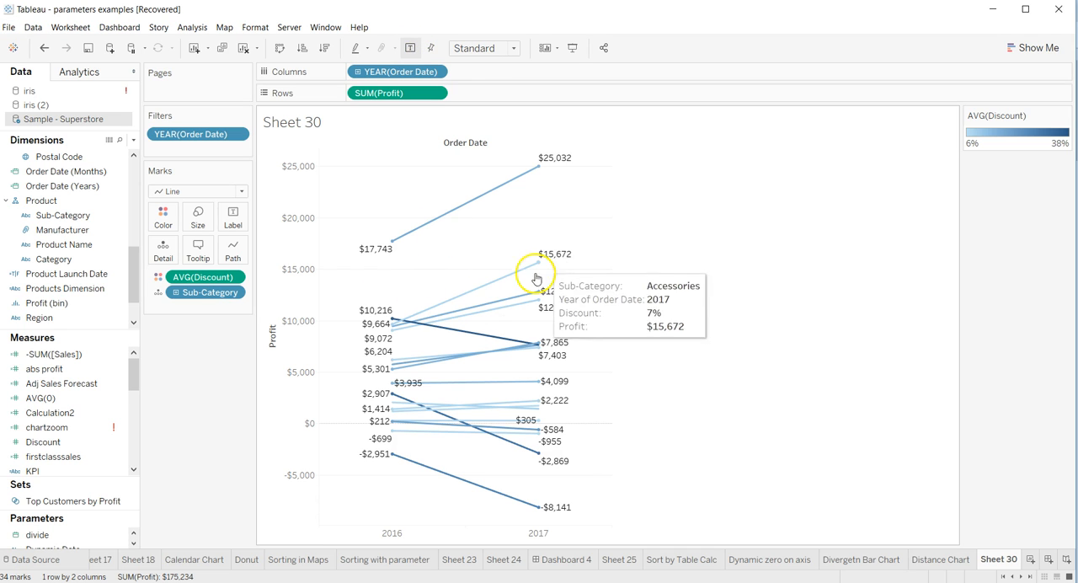
mouse_move(502, 327)
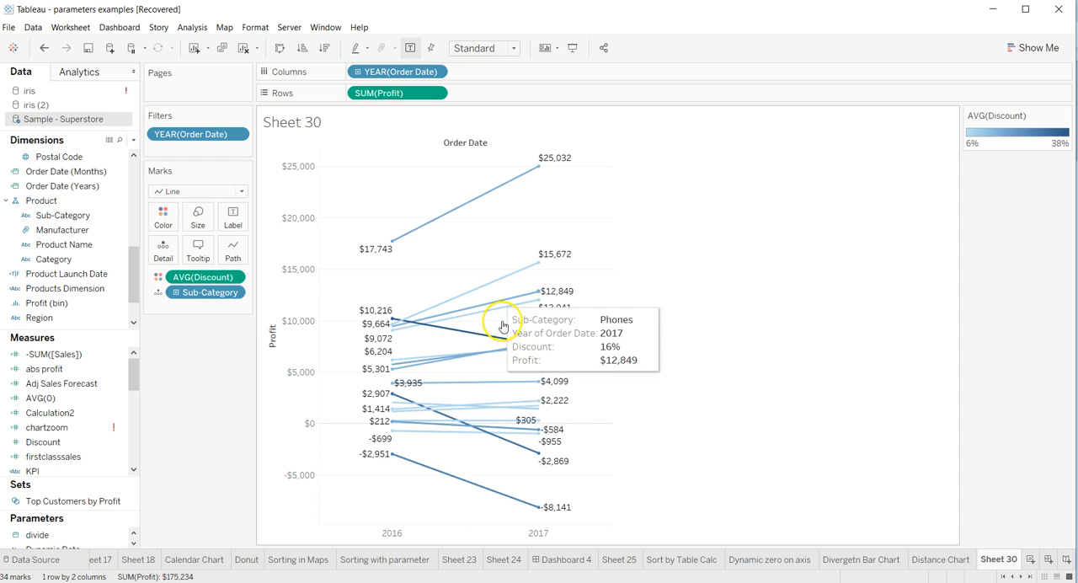
mouse_move(519, 373)
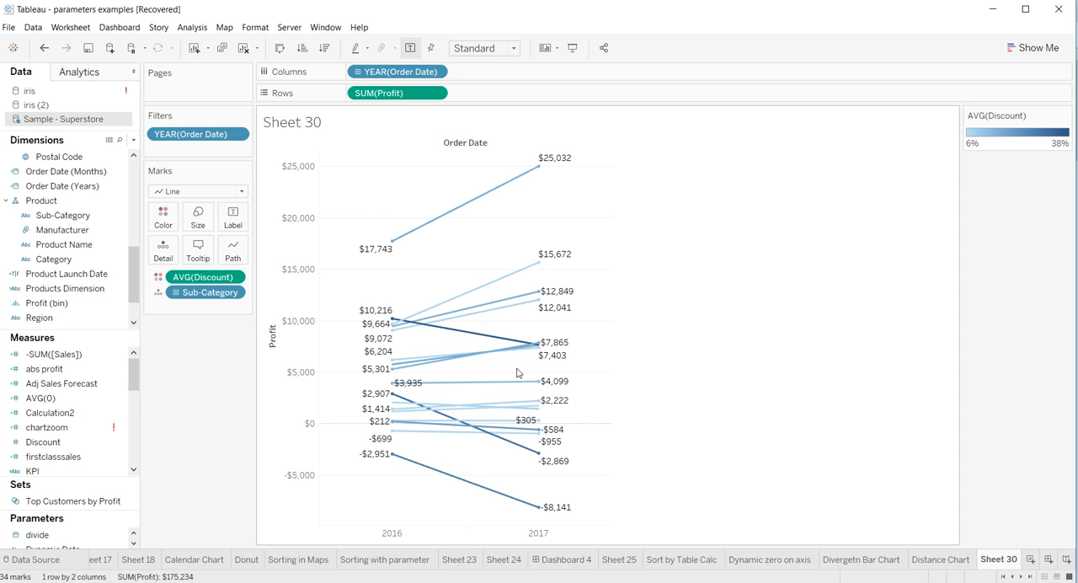
left_click(411, 47)
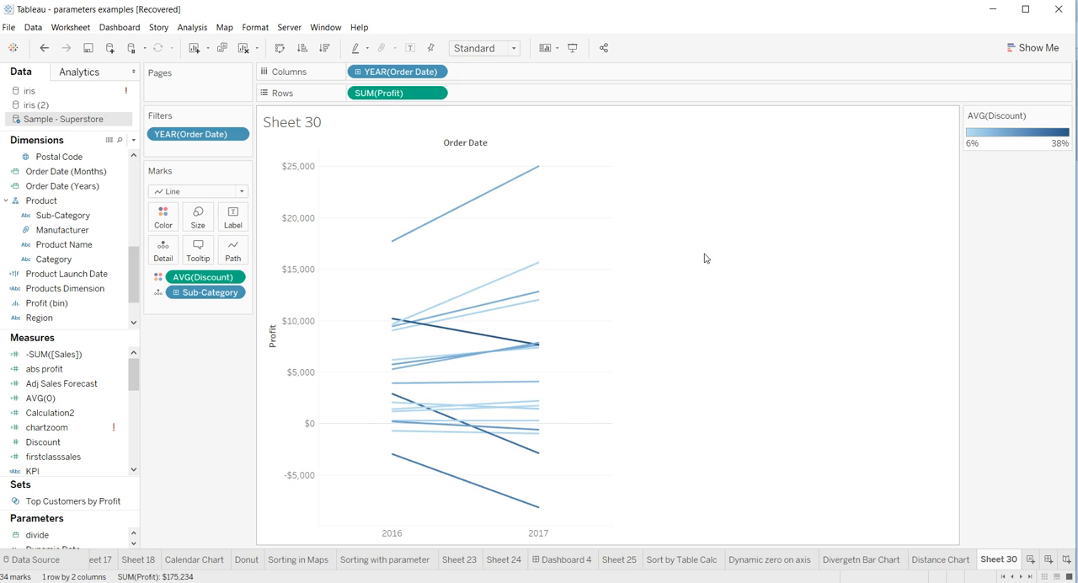
mouse_move(497, 342)
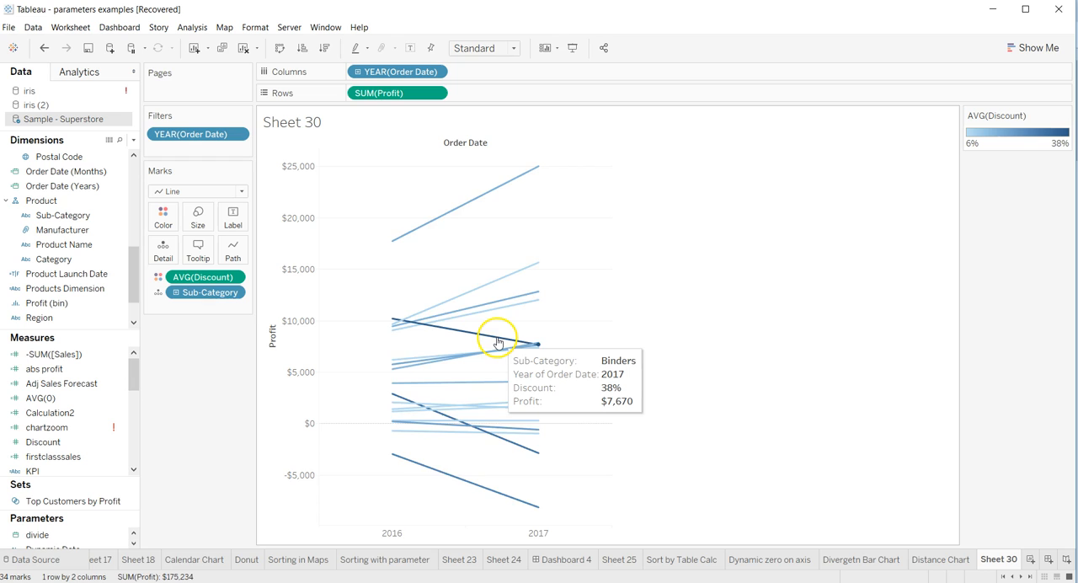
Select the Binders, Machines and lowest-profit lines together (total -$3,340)
left_click(499, 344)
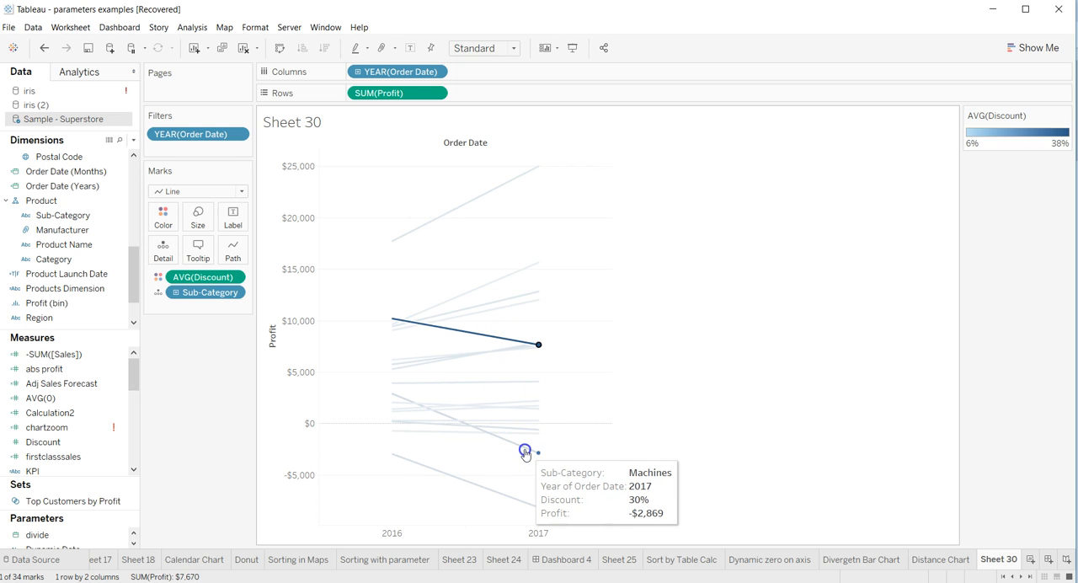
left_click(526, 452)
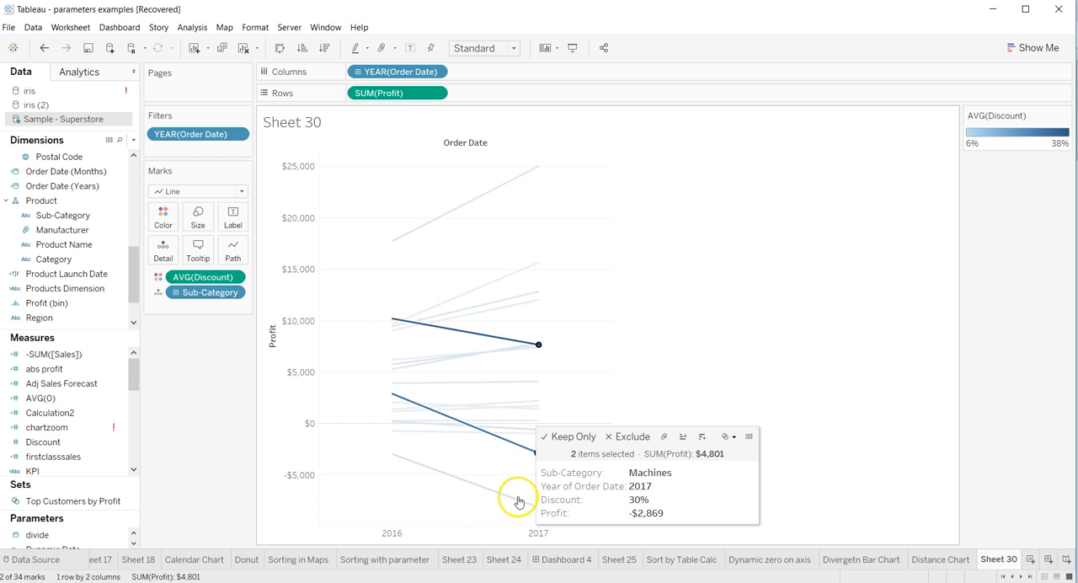
mouse_move(519, 505)
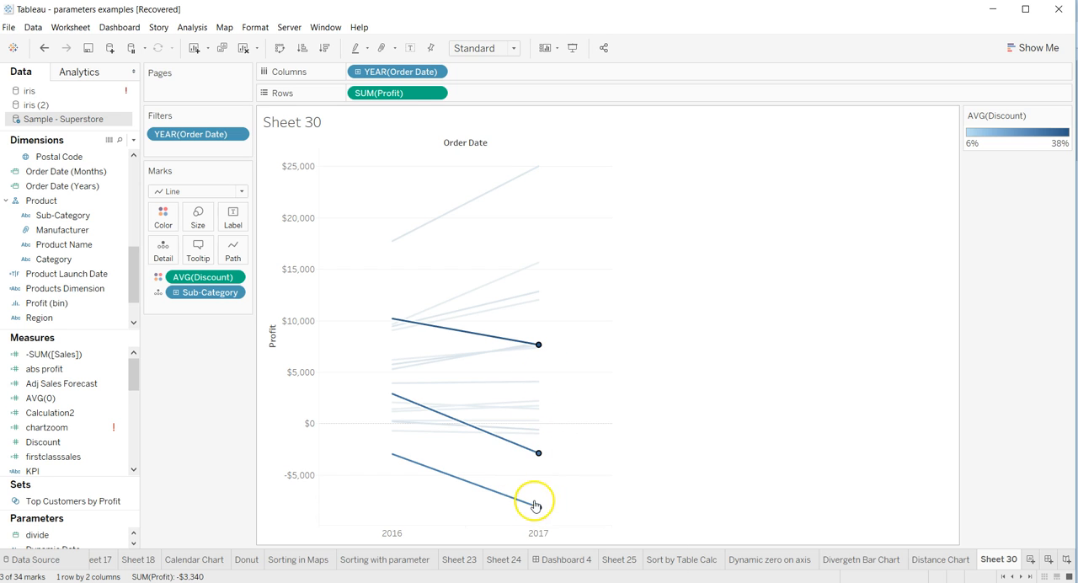
mouse_move(539, 468)
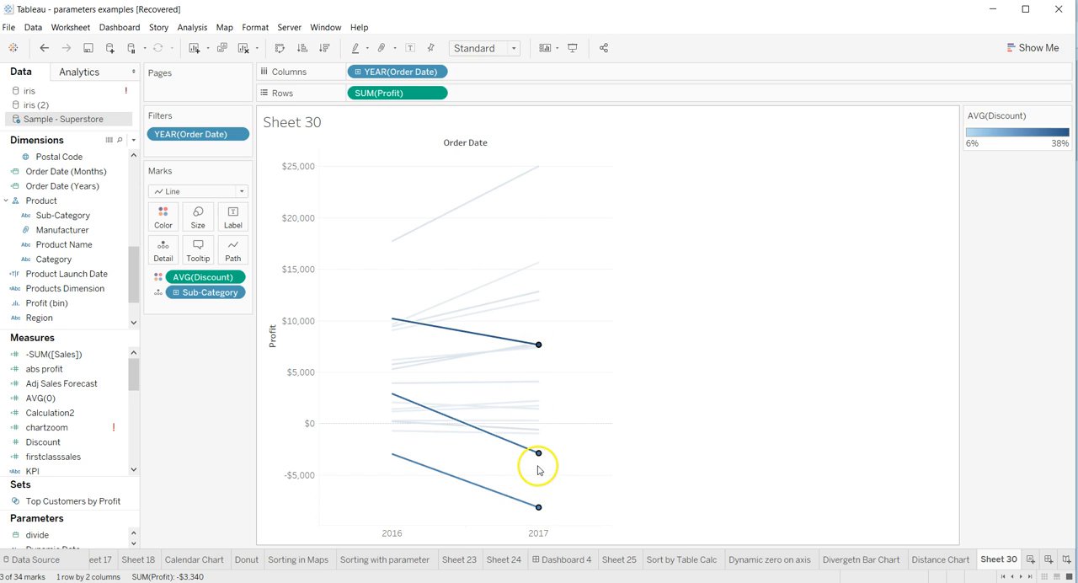
left_click(538, 453)
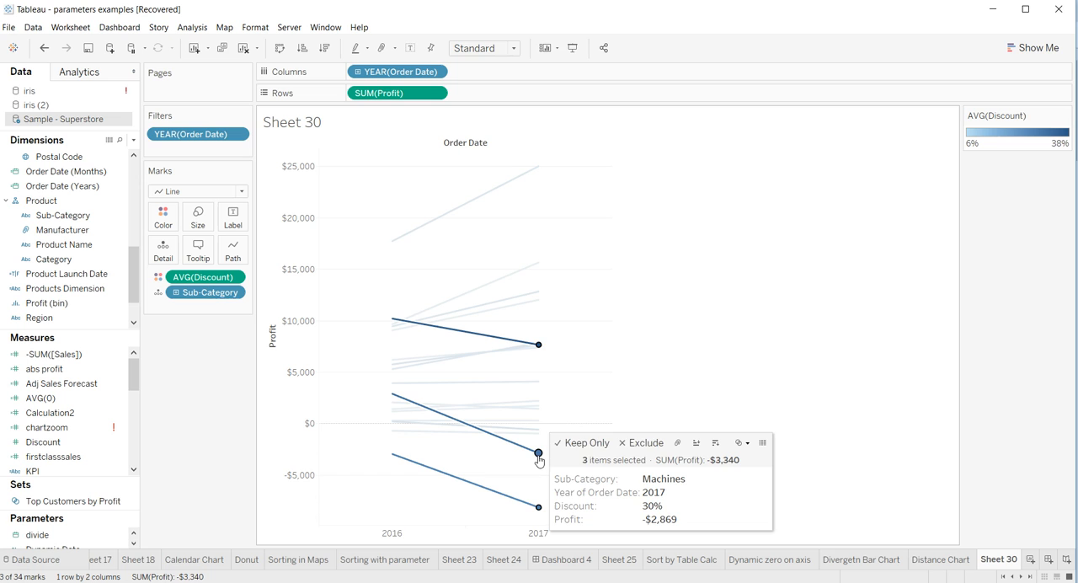
Always show 2017 profit labels on the three lines: $7,670, -$2,869, -$8,141
right_click(537, 451)
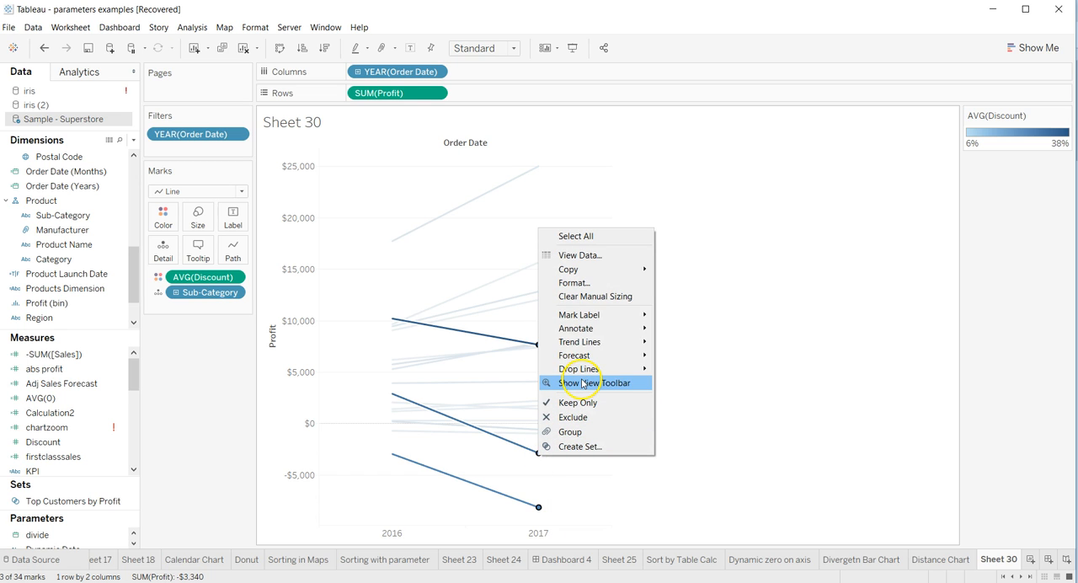
mouse_move(580, 313)
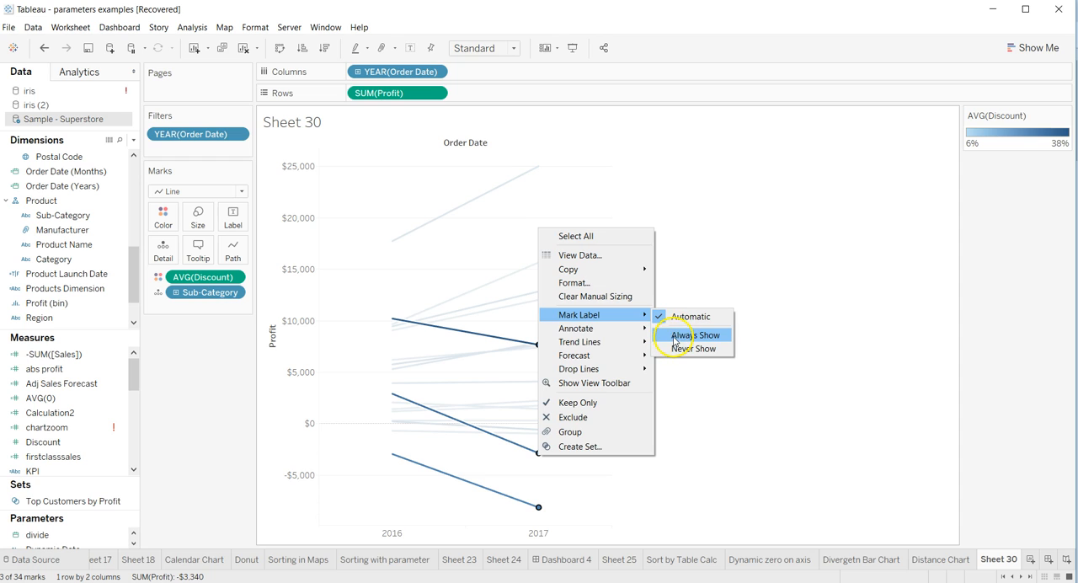
left_click(694, 334)
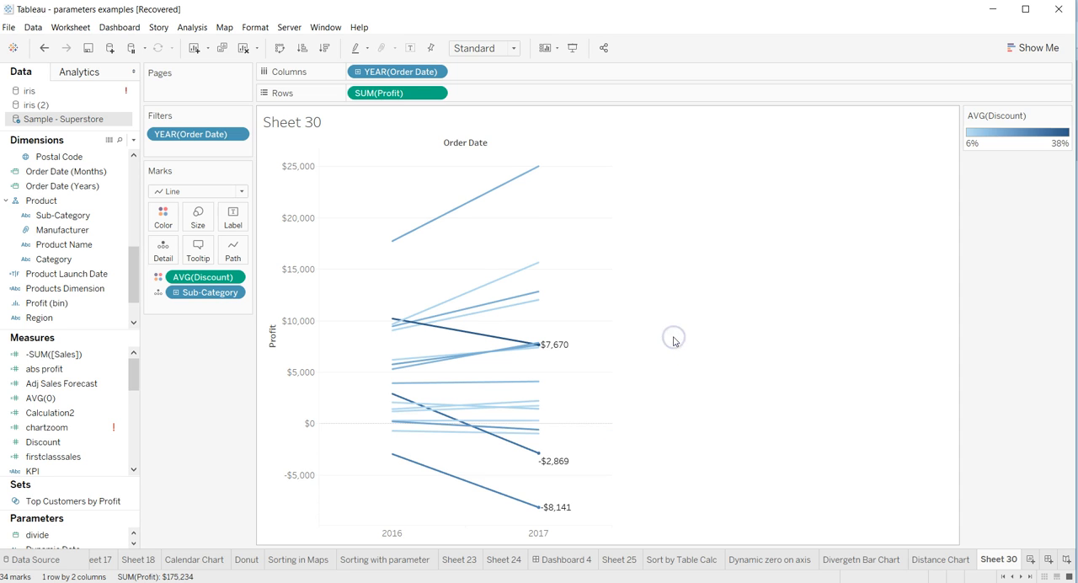
mouse_move(597, 449)
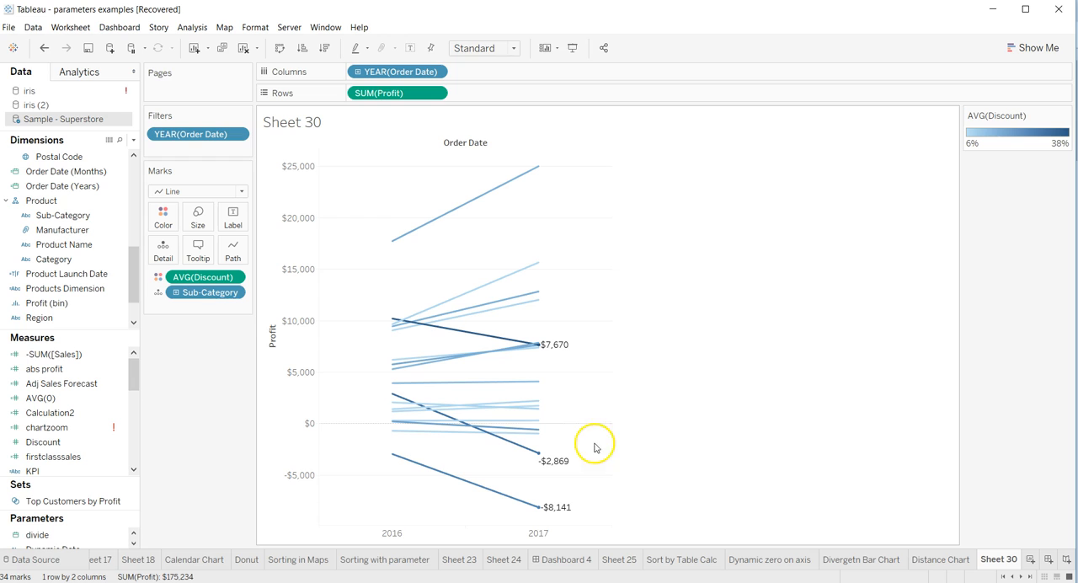
mouse_move(623, 436)
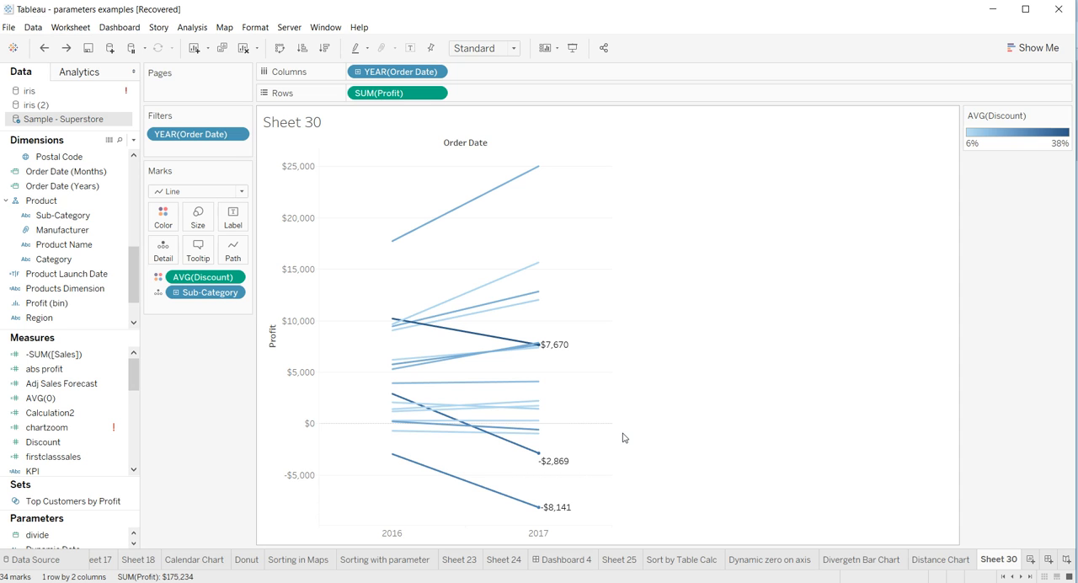
mouse_move(539, 346)
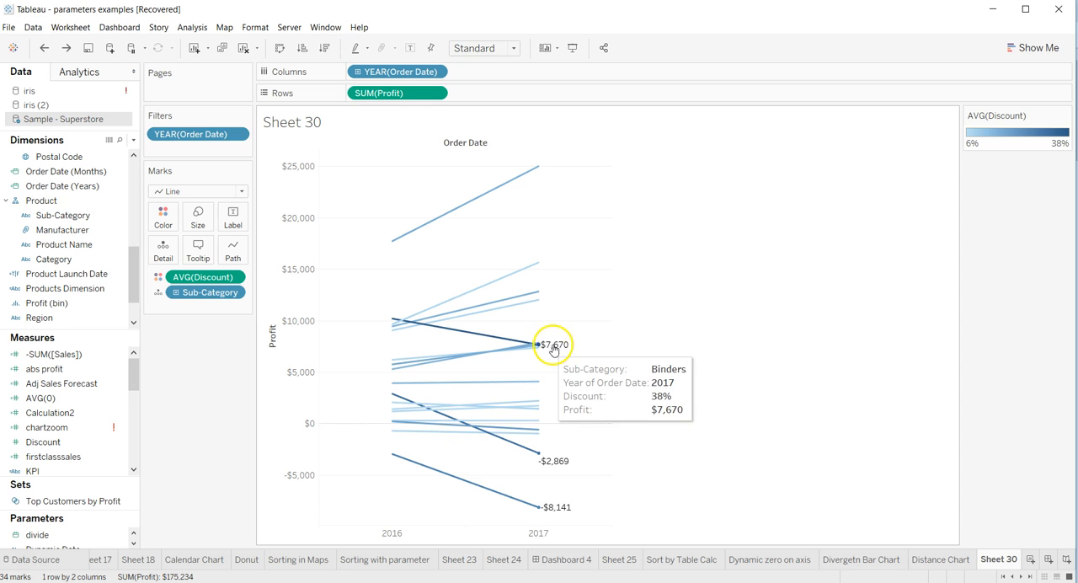
mouse_move(424, 489)
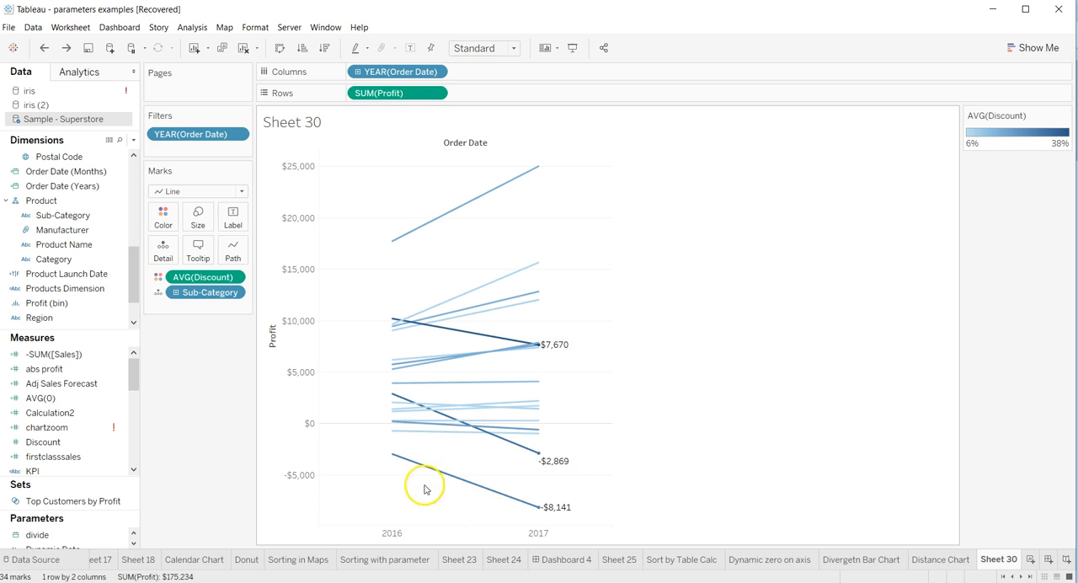
mouse_move(391, 324)
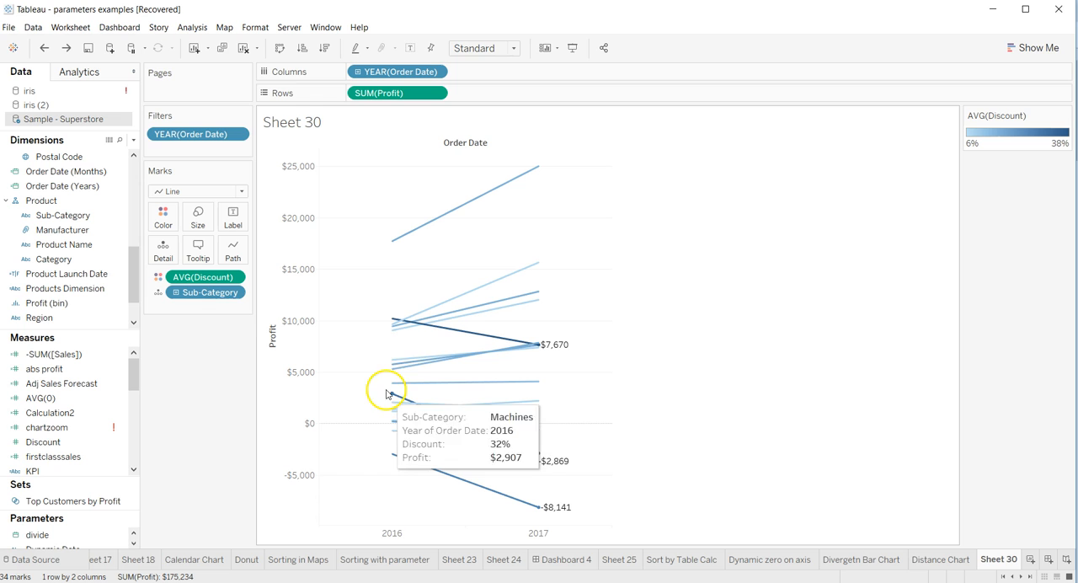
mouse_move(391, 324)
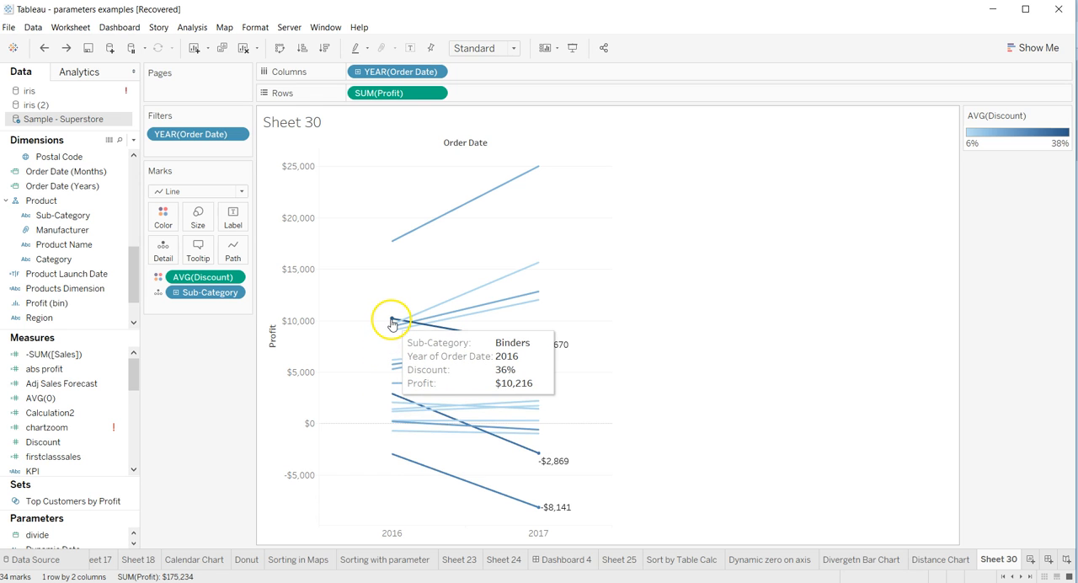
Reselect the three labelled sub-category lines for their mark label options
left_click(391, 397)
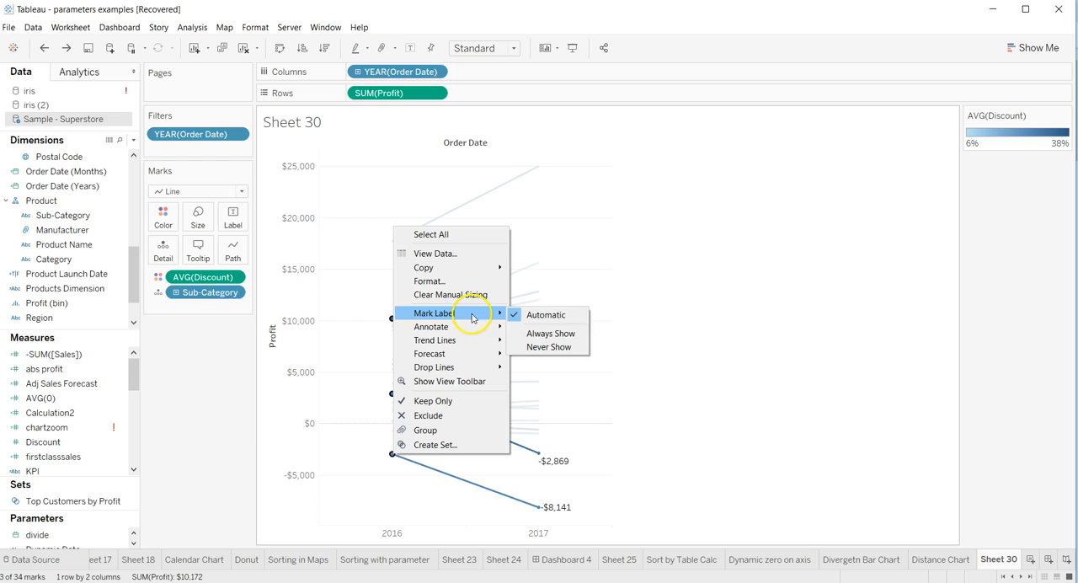
Always show the 2016 endpoint labels too: $10,216, $2,907, -$2,951
left_click(549, 334)
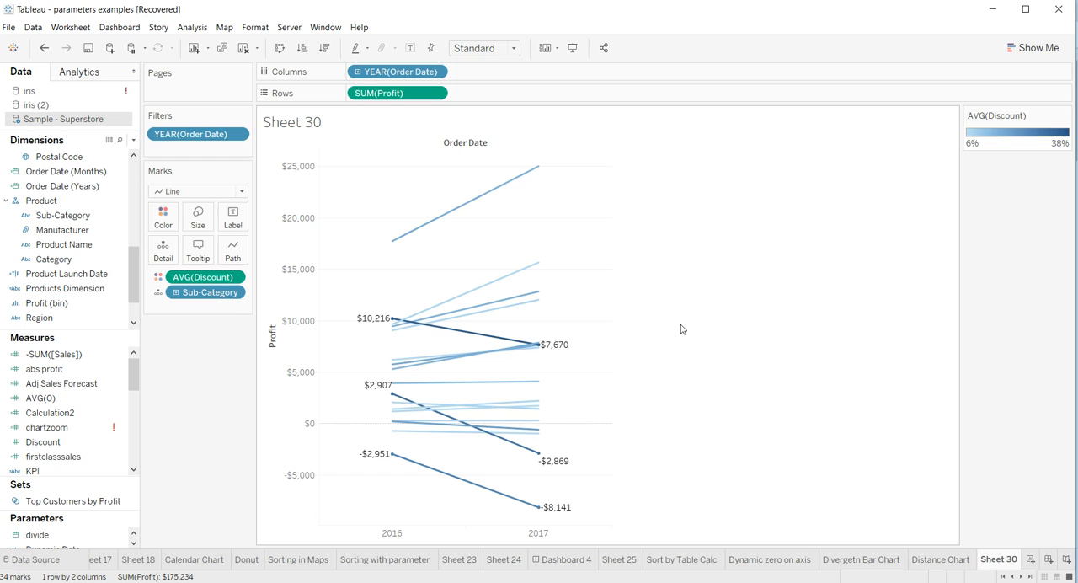
mouse_move(404, 354)
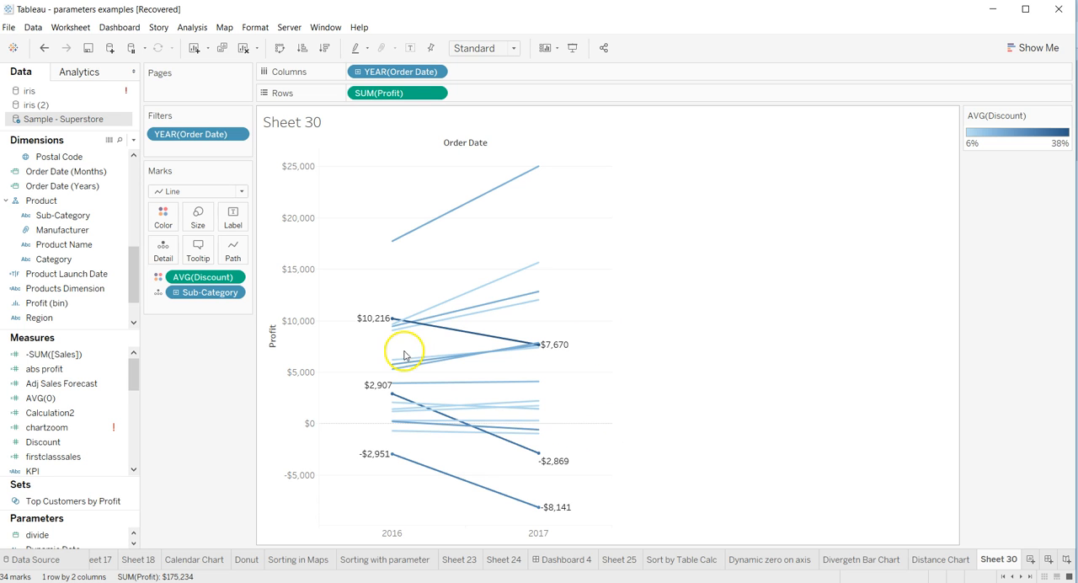
mouse_move(442, 492)
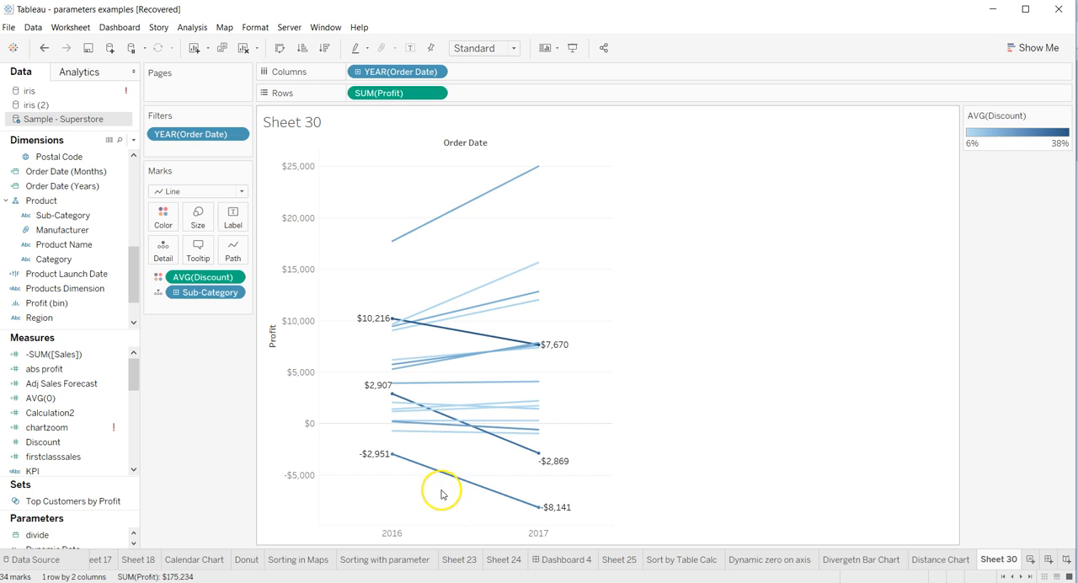
mouse_move(718, 372)
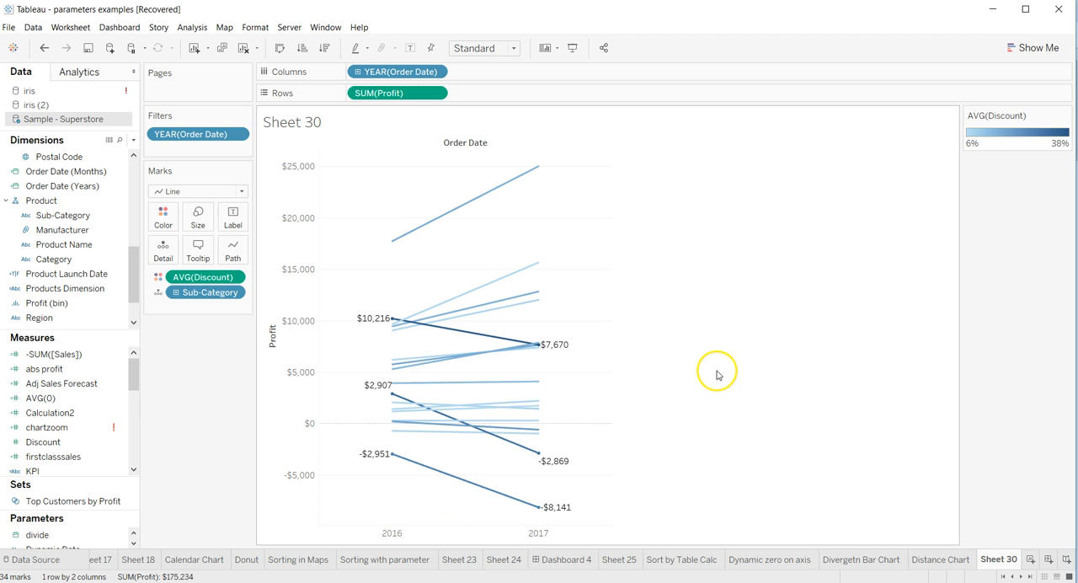